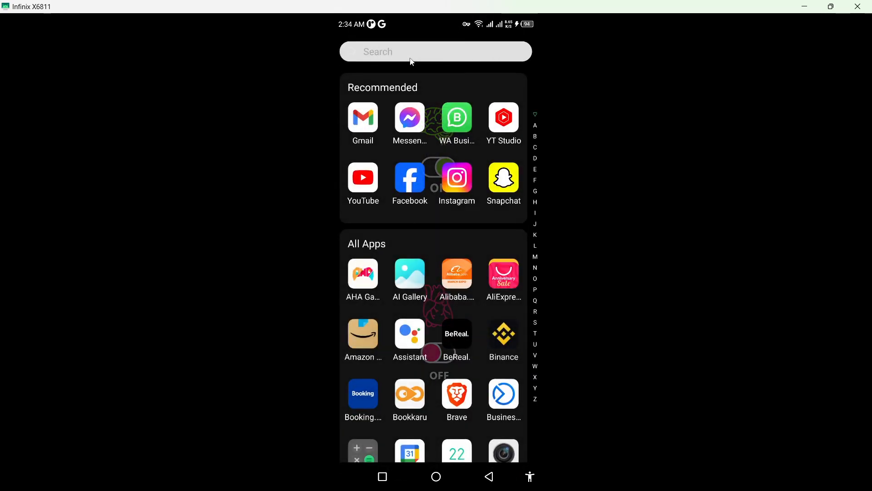
# Step: Search the app drawer for 'x' and return to the home screen
pyautogui.write('x')
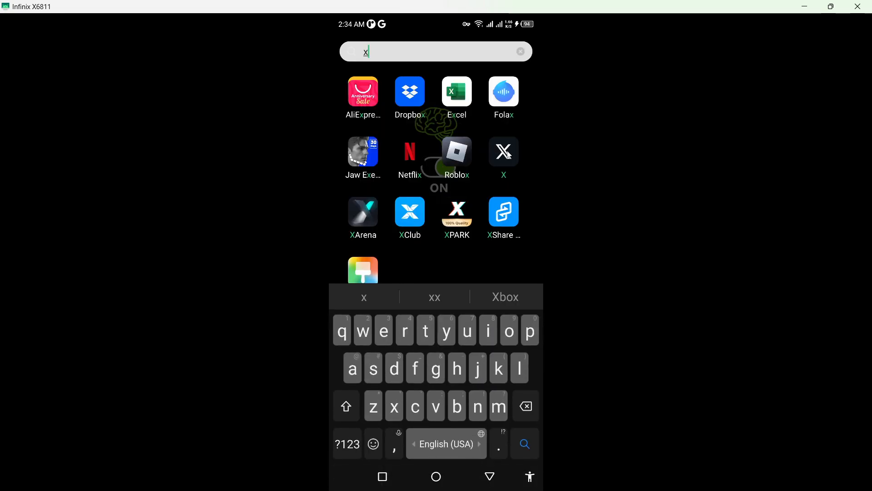
pyautogui.click(502, 150)
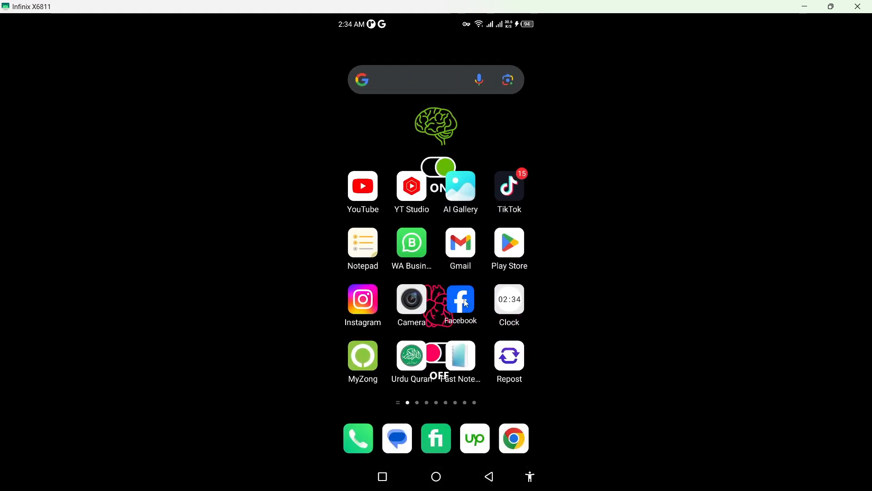
# Step: Launch Facebook and go to the Edit Profile page showing the Links section
pyautogui.click(460, 298)
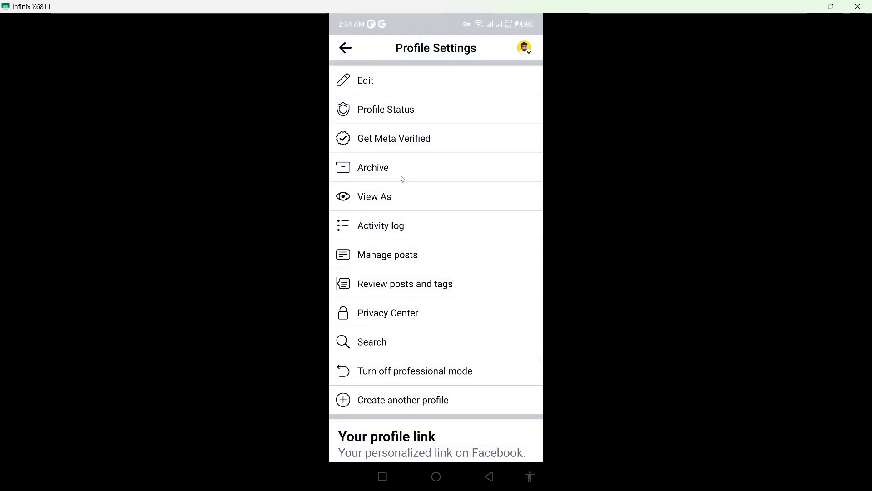
pyautogui.click(365, 80)
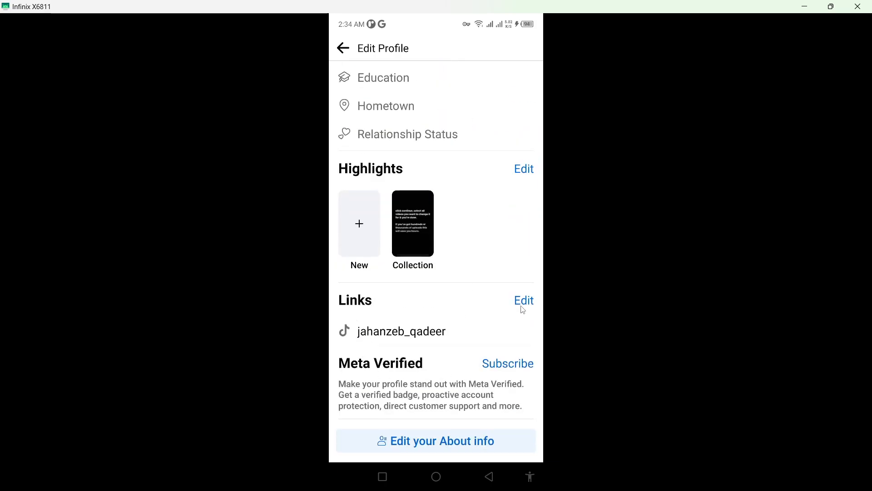
# Step: Add a new social link with Twitter as its platform and focus the Username field
pyautogui.click(523, 301)
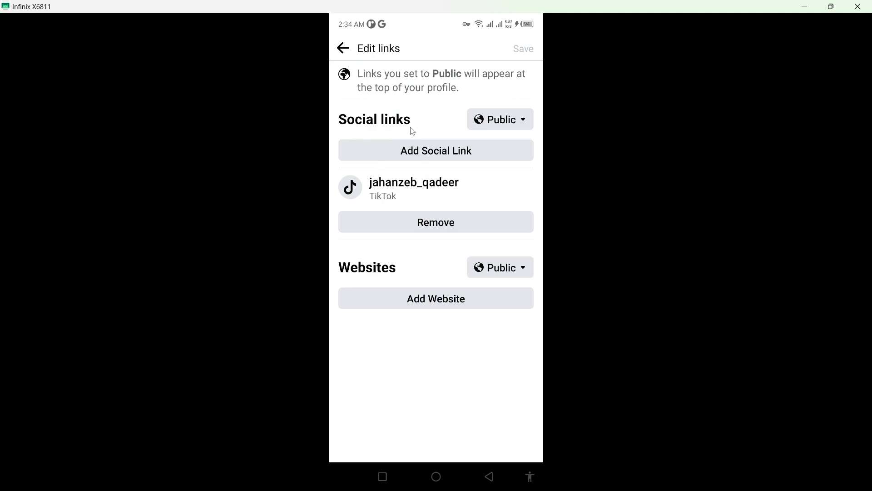
pyautogui.moveTo(419, 162)
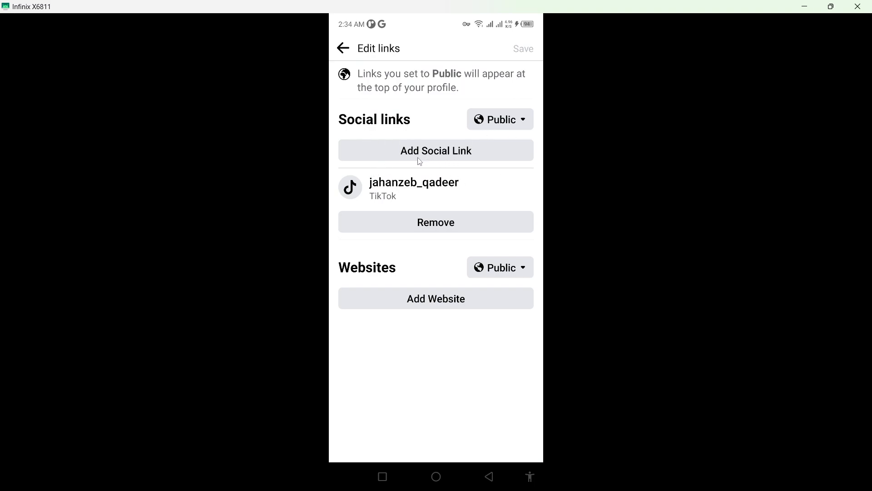
pyautogui.click(435, 150)
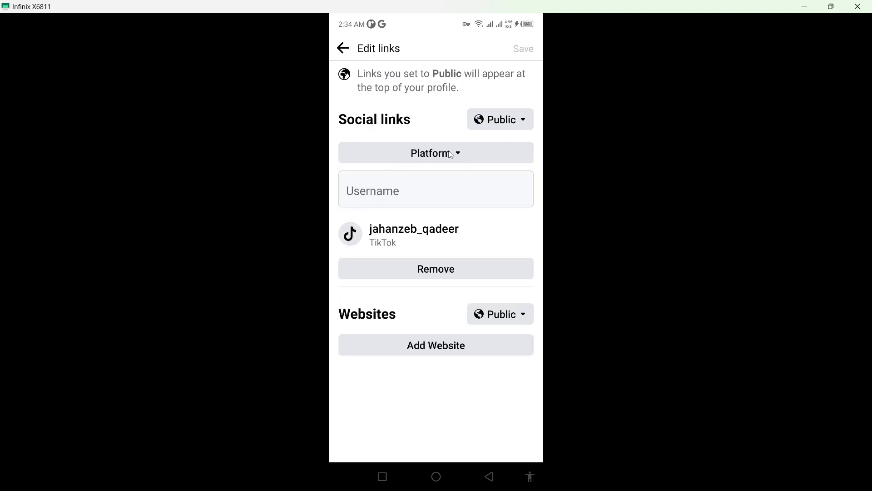
pyautogui.click(435, 152)
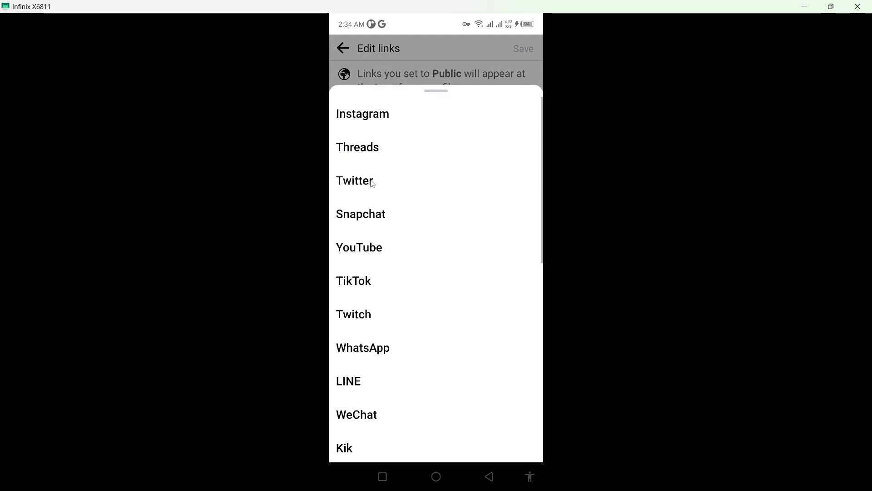
pyautogui.click(354, 180)
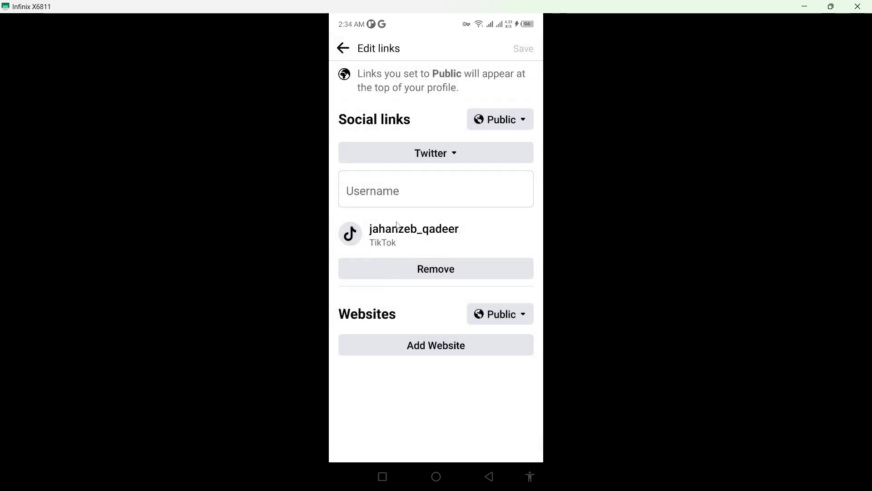
pyautogui.click(435, 189)
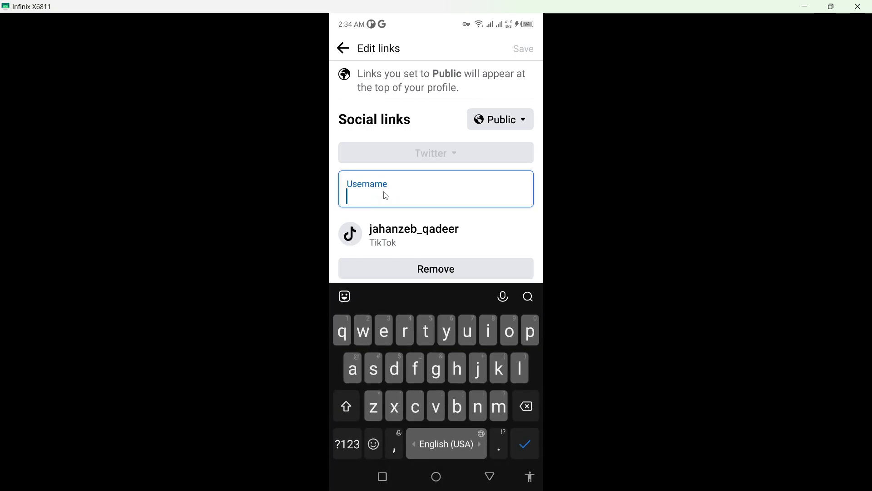
pyautogui.write('@')
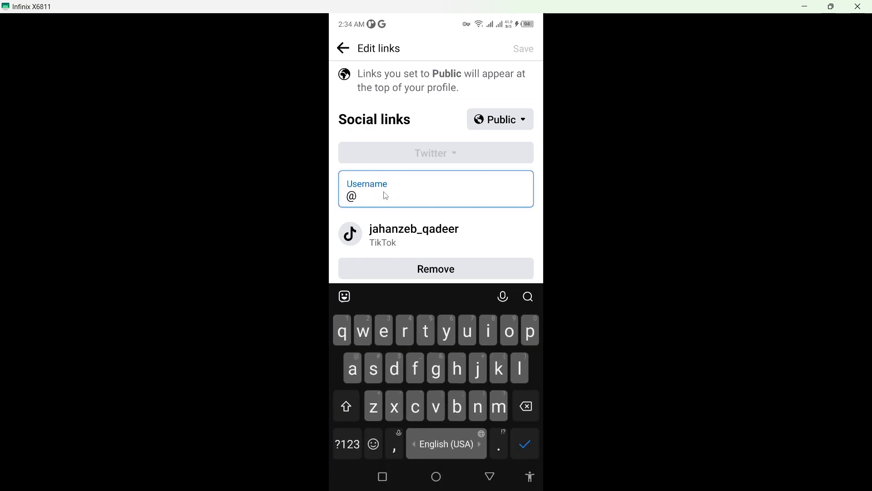
pyautogui.write('jah')
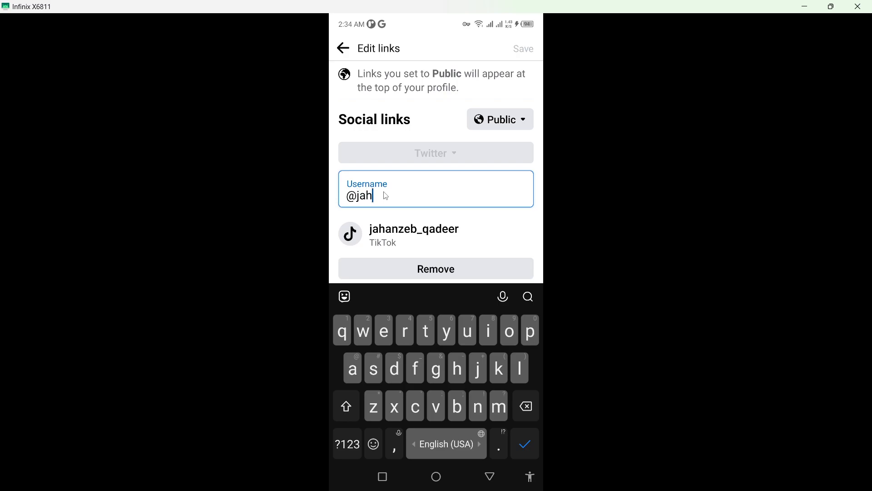
pyautogui.write('anzeb')
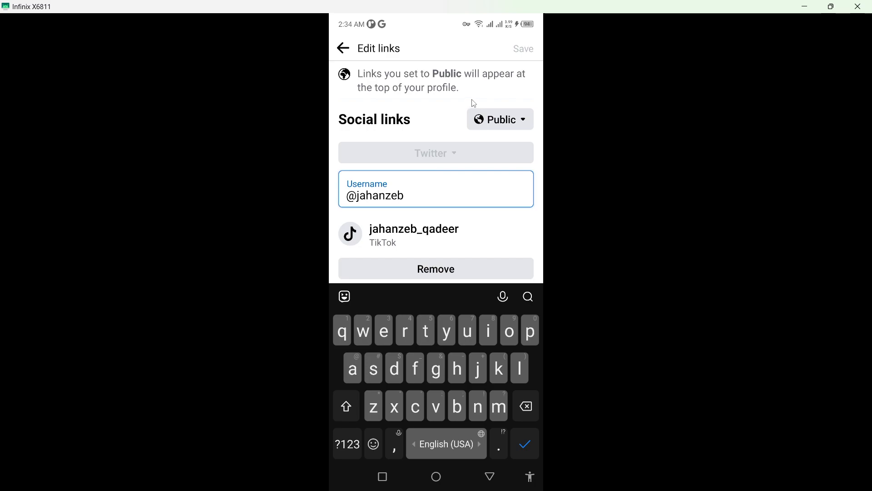
pyautogui.write('qadee')
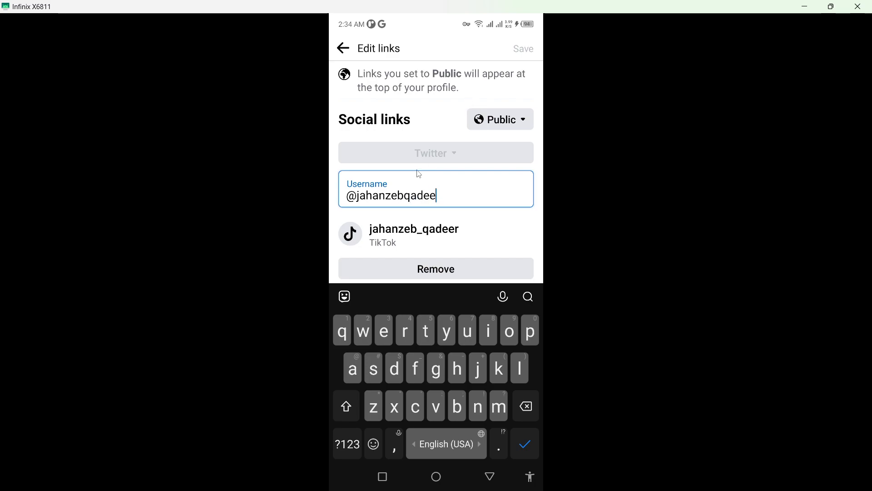
pyautogui.write('11')
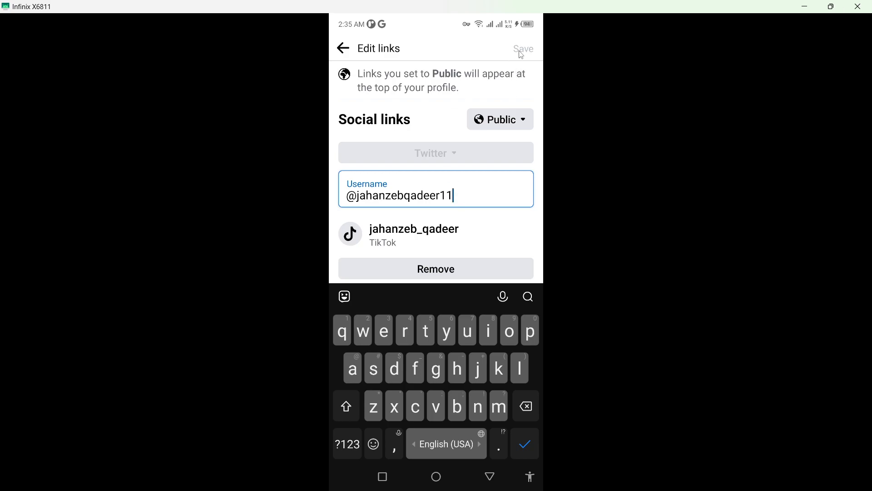
pyautogui.moveTo(470, 203)
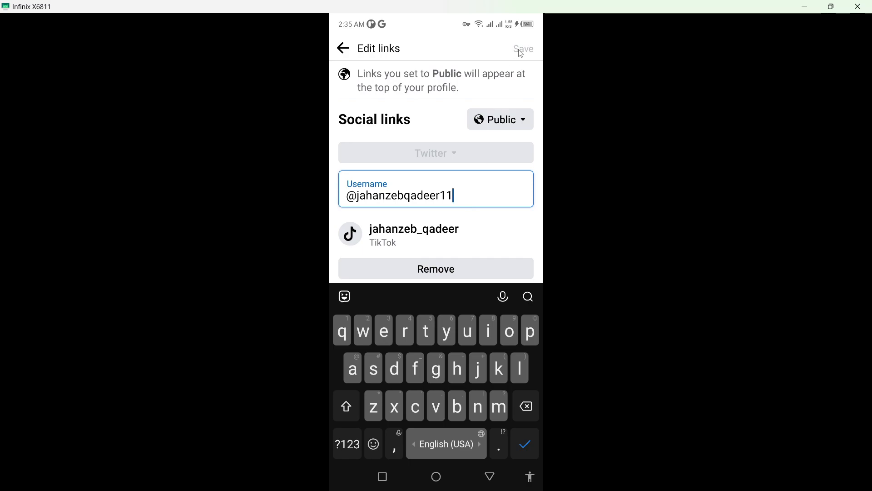
pyautogui.moveTo(425, 394)
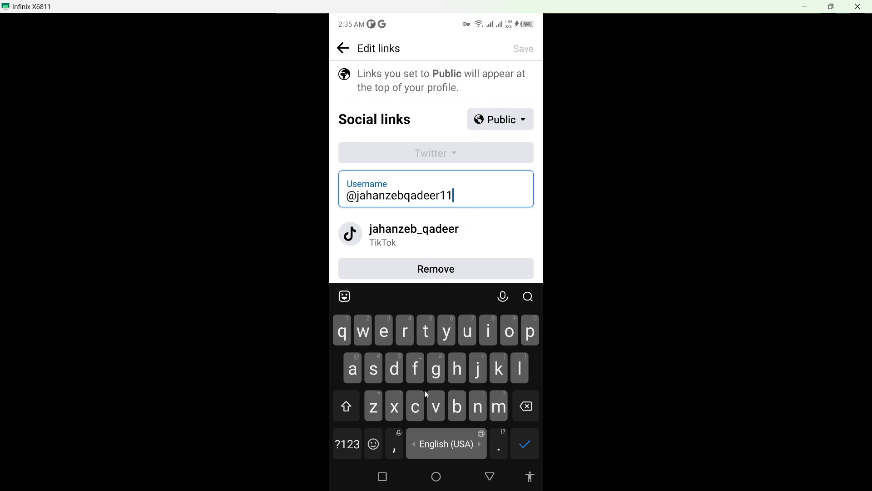